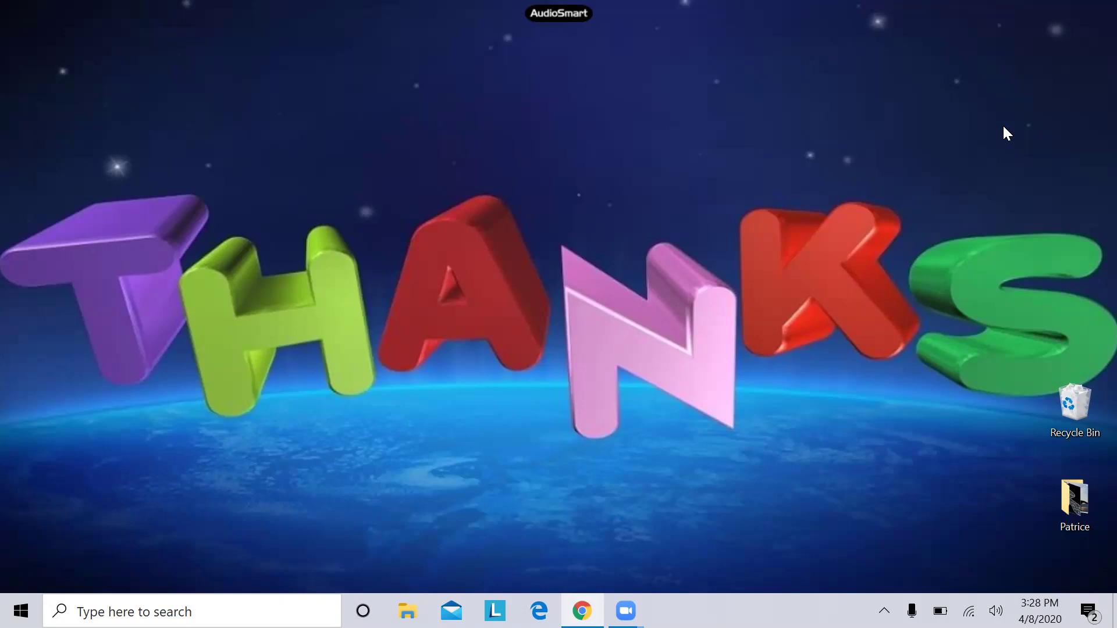
mouse_move(961, 93)
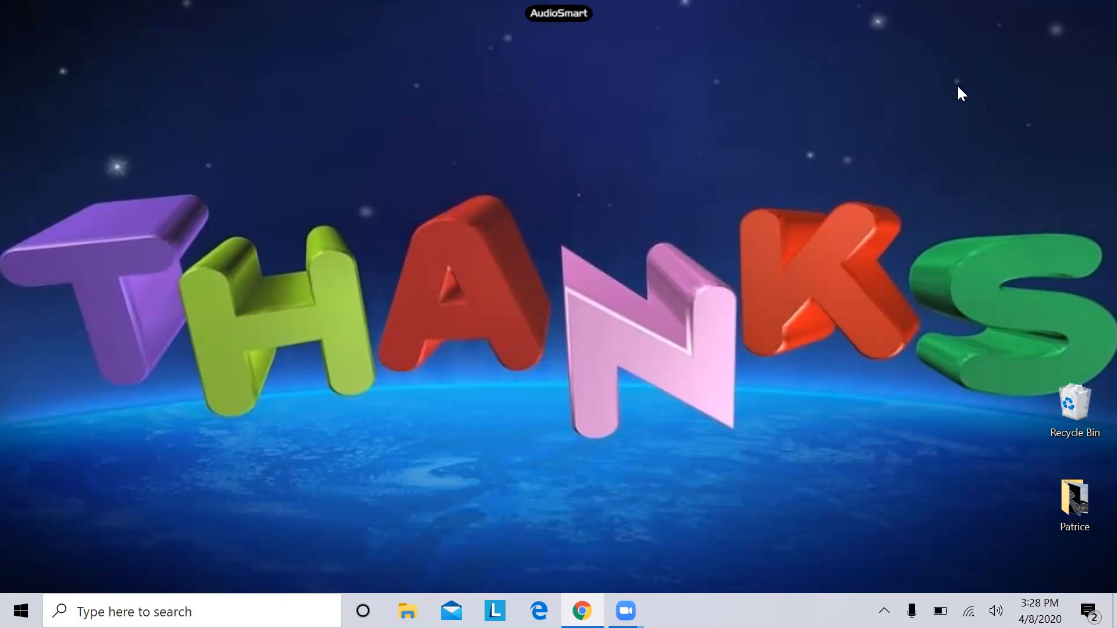